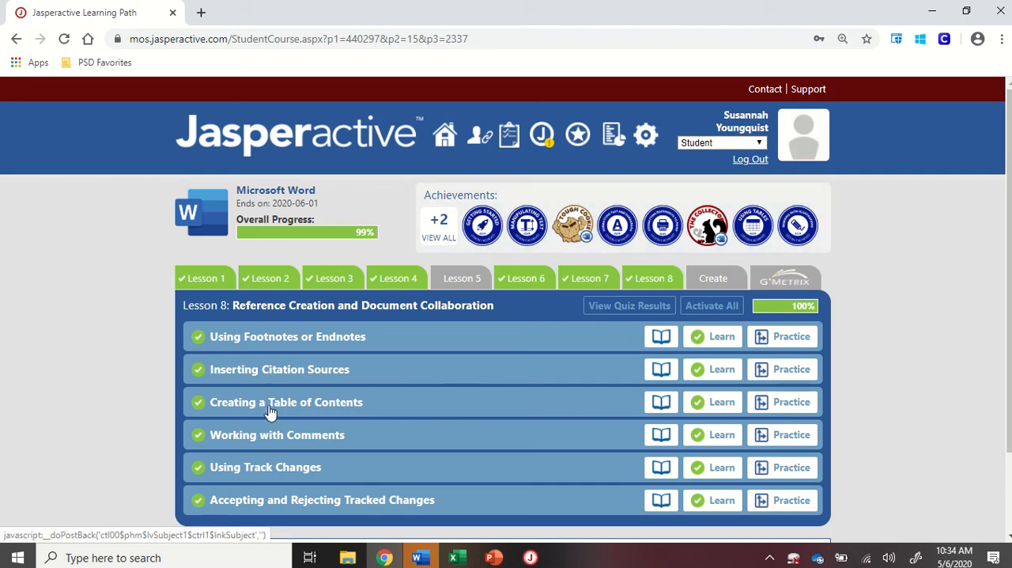
{"action": "mouse_move", "coordinate": [259, 509]}
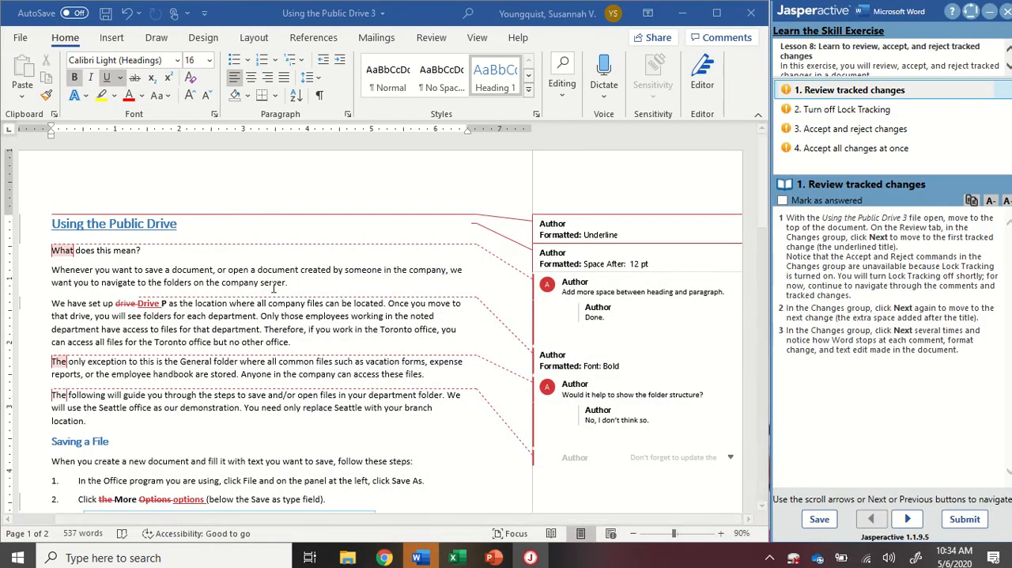
{"action": "mouse_move", "coordinate": [225, 297]}
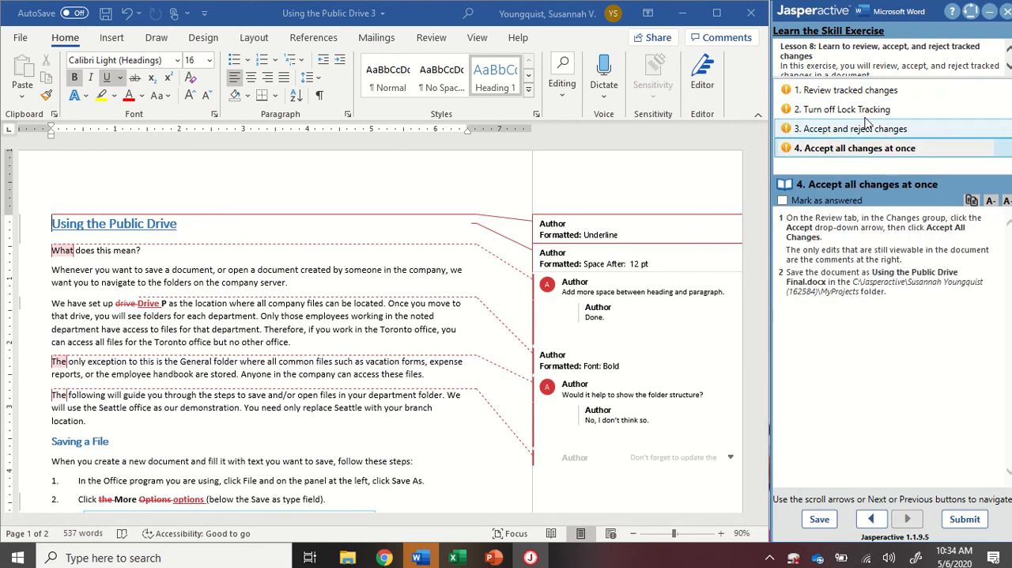
Step: Open task 1 'Review tracked changes' with the Using the Public Drive 3 document shown
{"action": "left_click", "coordinate": [851, 90]}
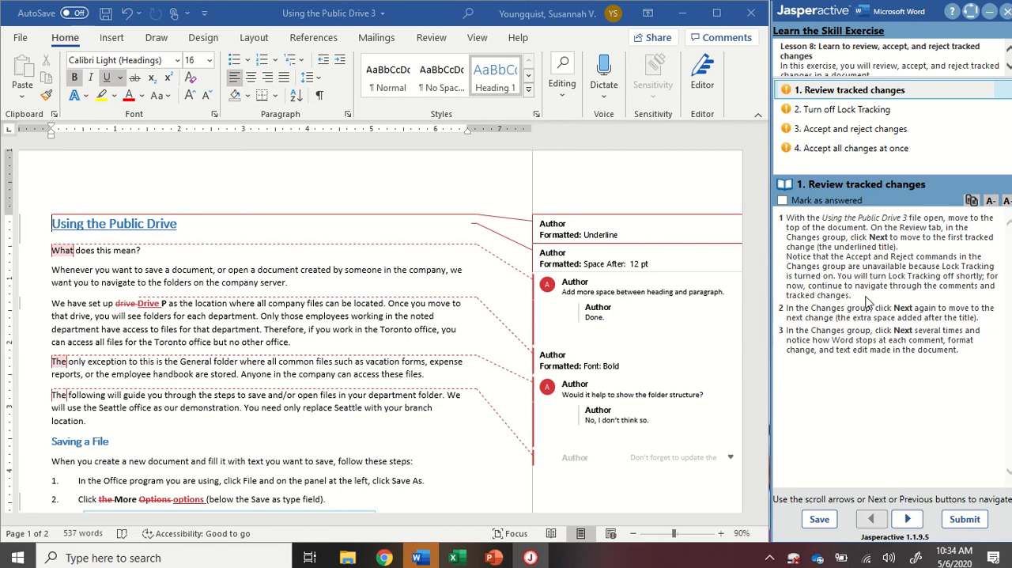
{"action": "mouse_move", "coordinate": [253, 38]}
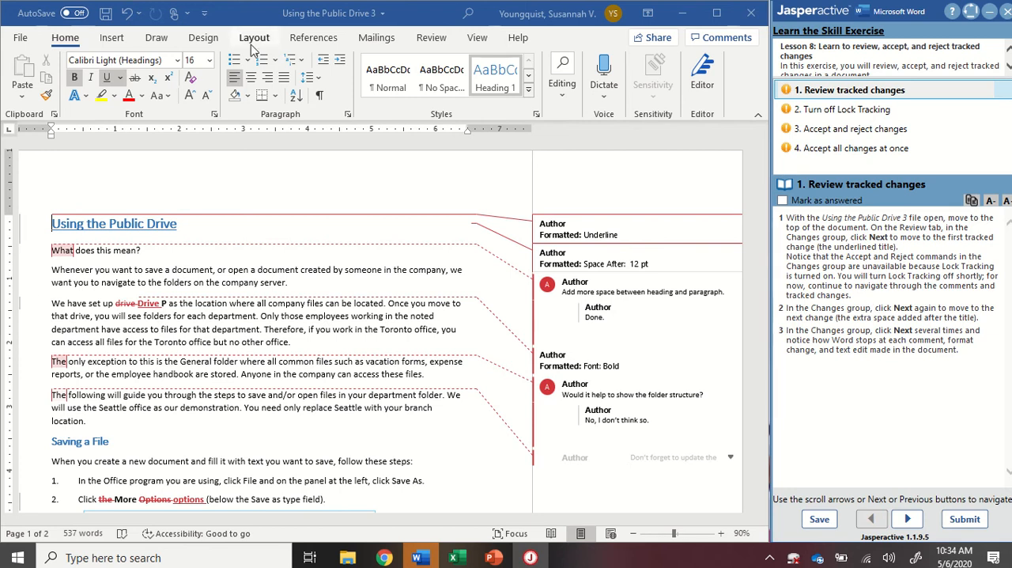
{"action": "mouse_move", "coordinate": [14, 161]}
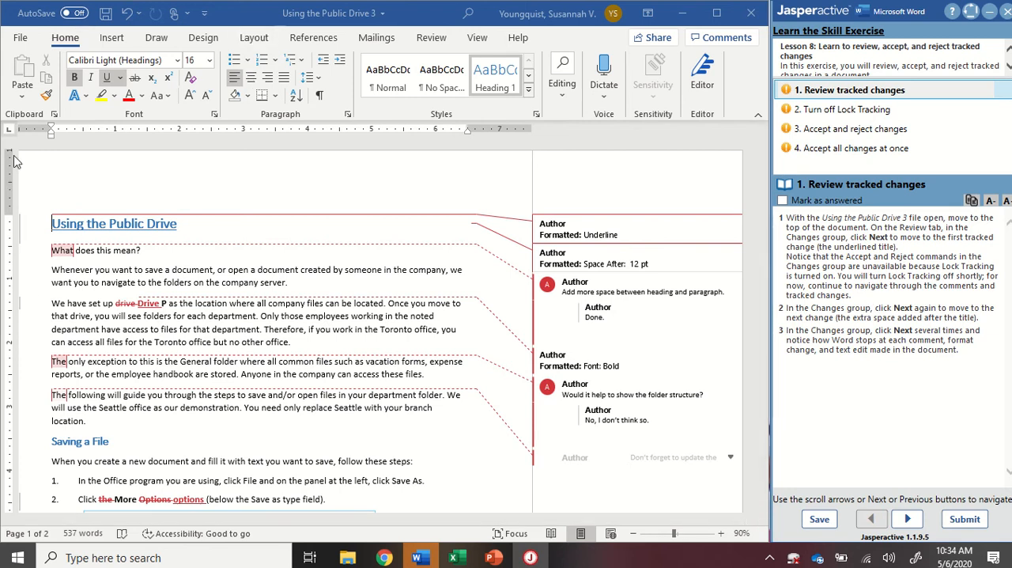
{"action": "double_click", "coordinate": [68, 223]}
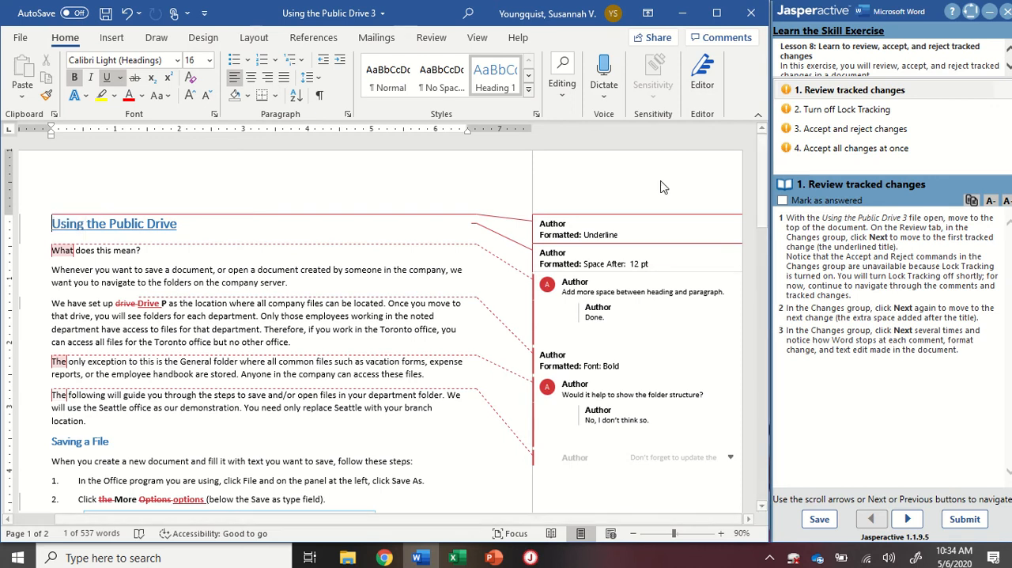
Step: Step through the tracked changes from the Review tab, then move to task 2 'Turn off Lock Tracking'
{"action": "left_click", "coordinate": [430, 38]}
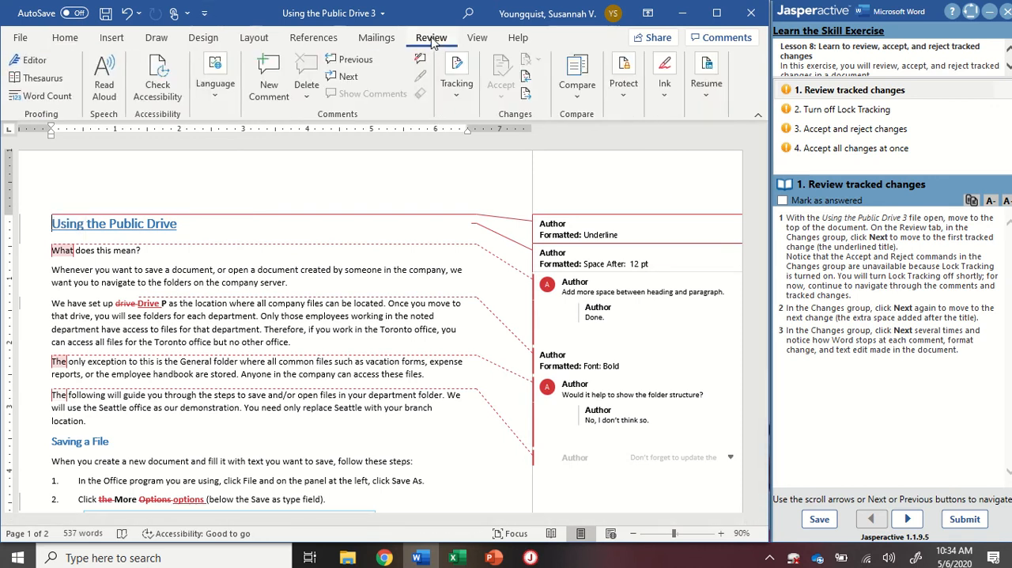
{"action": "mouse_move", "coordinate": [525, 120]}
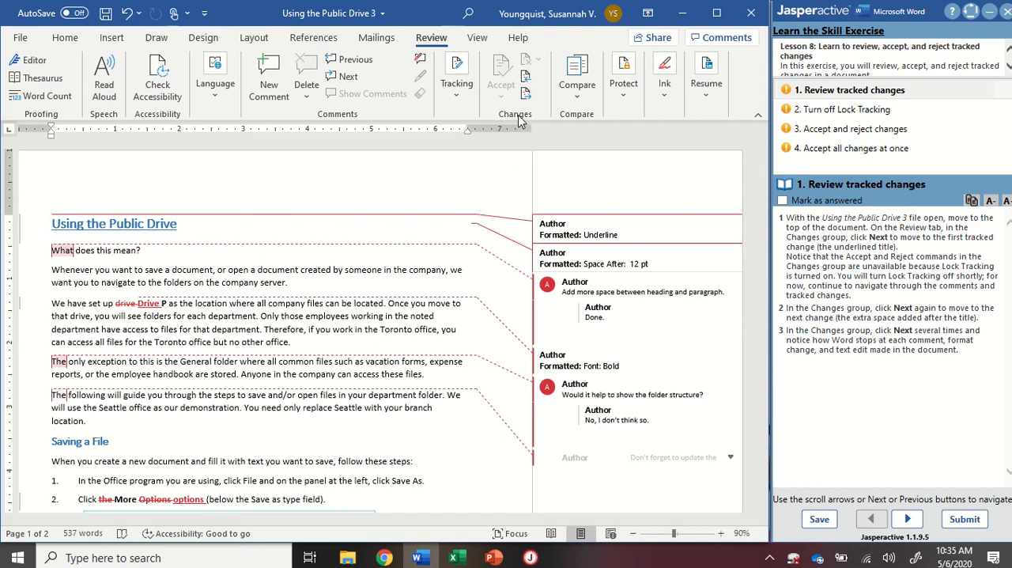
{"action": "mouse_move", "coordinate": [524, 92]}
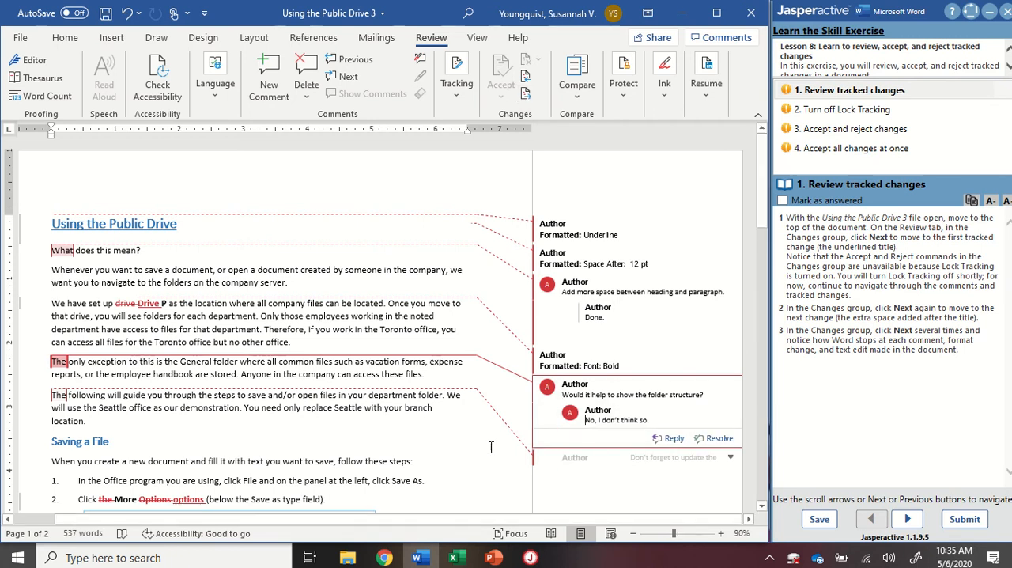
{"action": "left_click", "coordinate": [783, 199]}
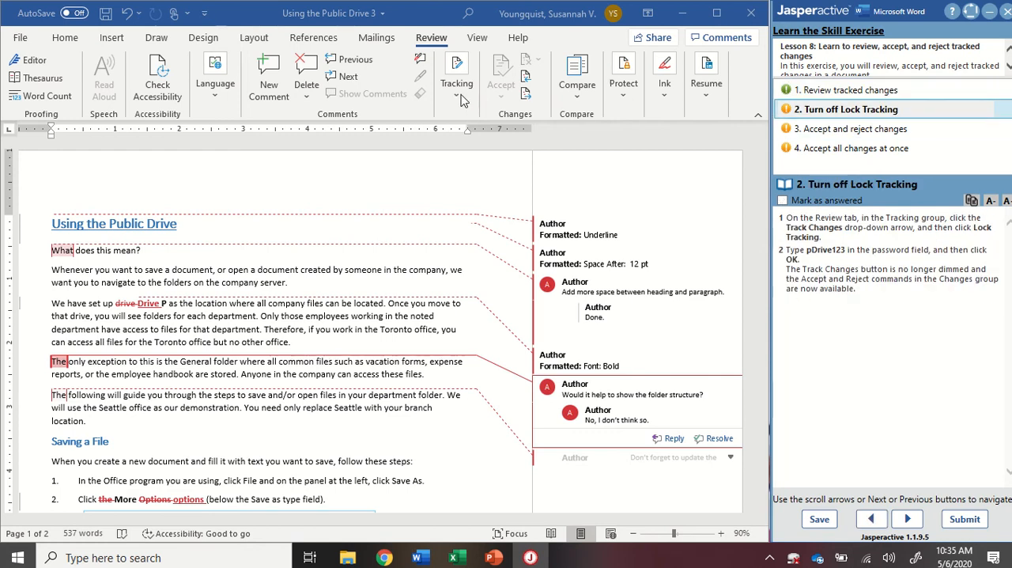
{"action": "mouse_move", "coordinate": [450, 95]}
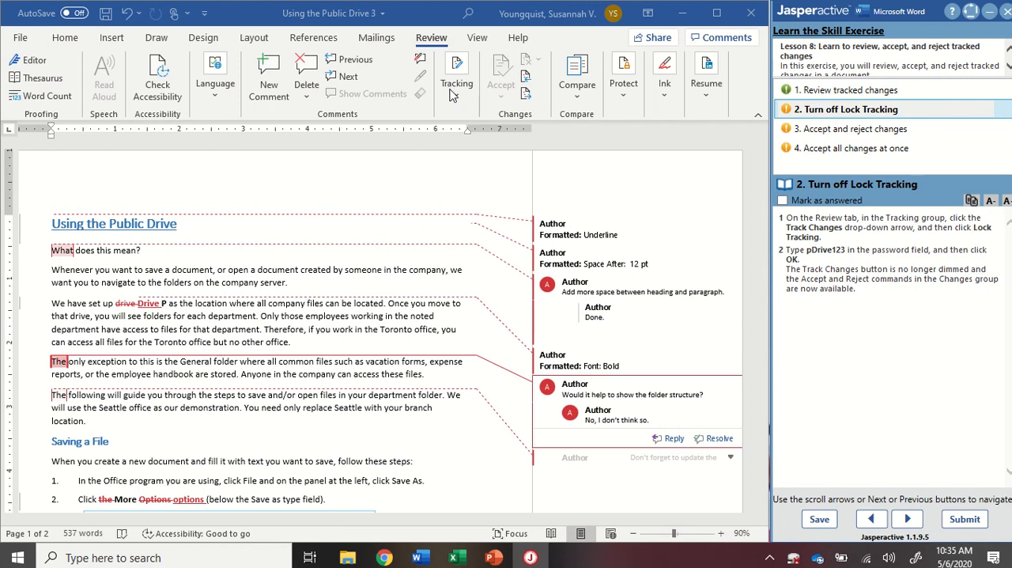
Step: Turn off Lock Tracking via the Track Changes dropdown by entering the password and confirming
{"action": "left_click", "coordinate": [455, 76]}
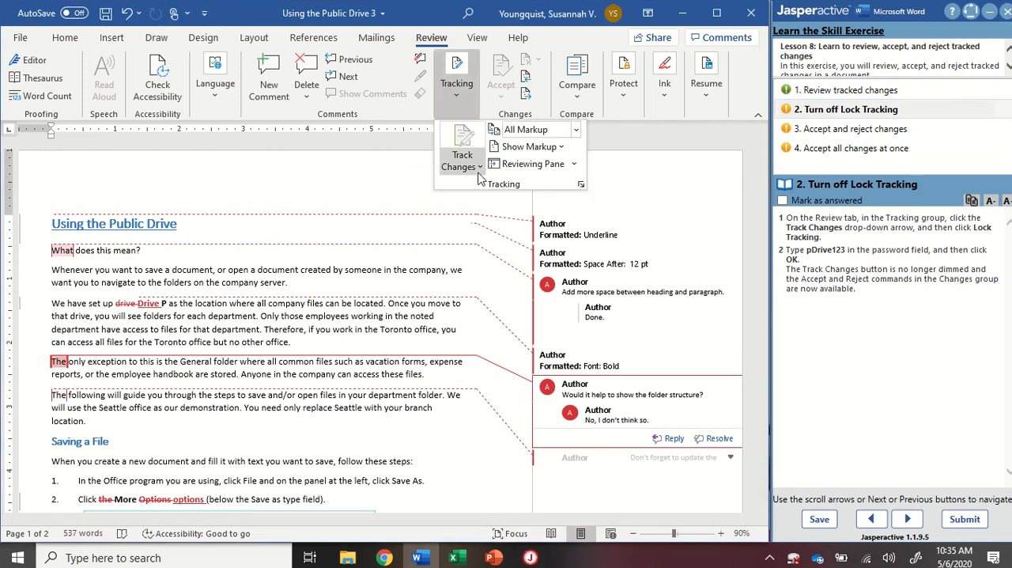
{"action": "left_click", "coordinate": [462, 164]}
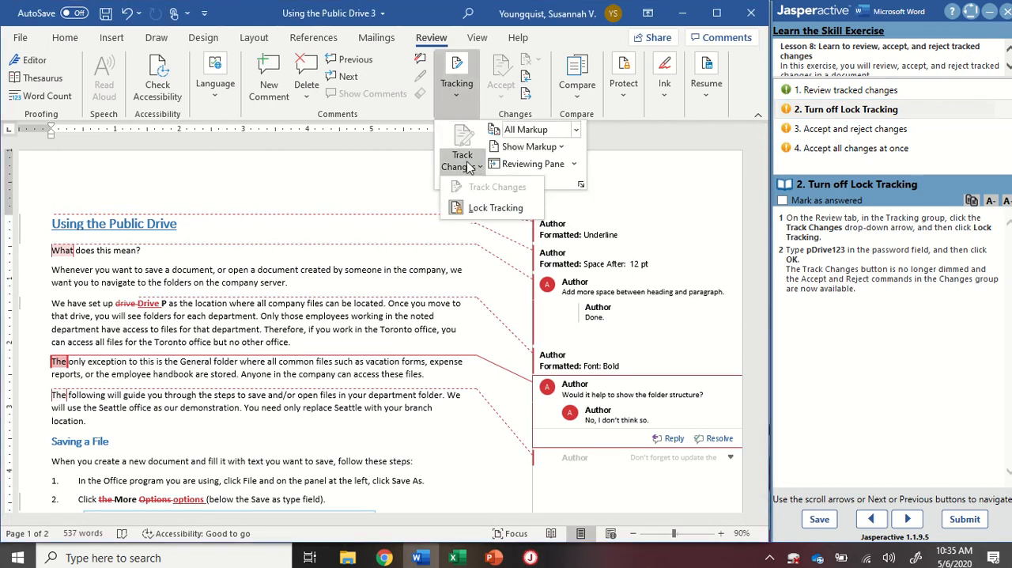
{"action": "left_click", "coordinate": [495, 207]}
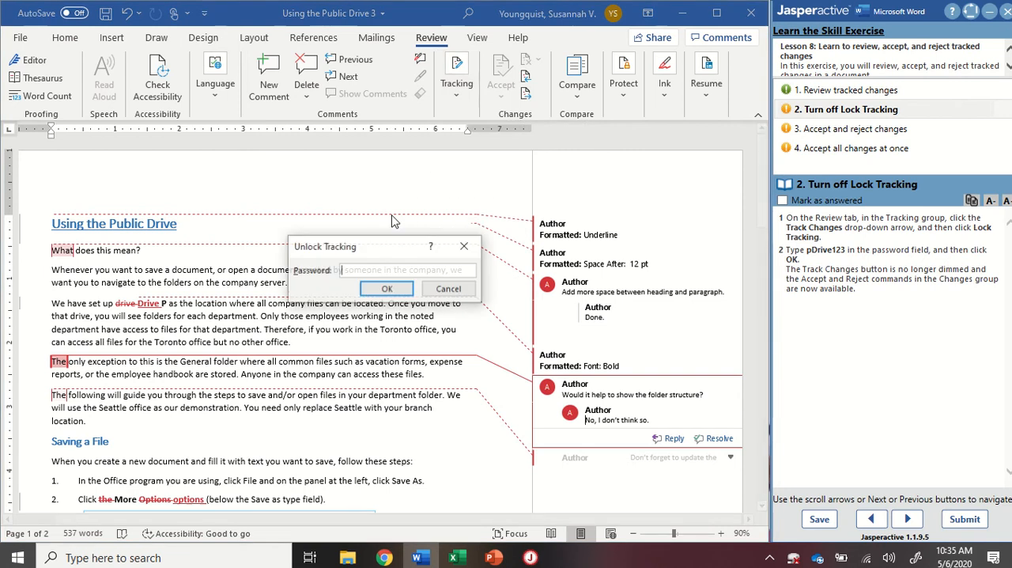
{"action": "left_click", "coordinate": [408, 271]}
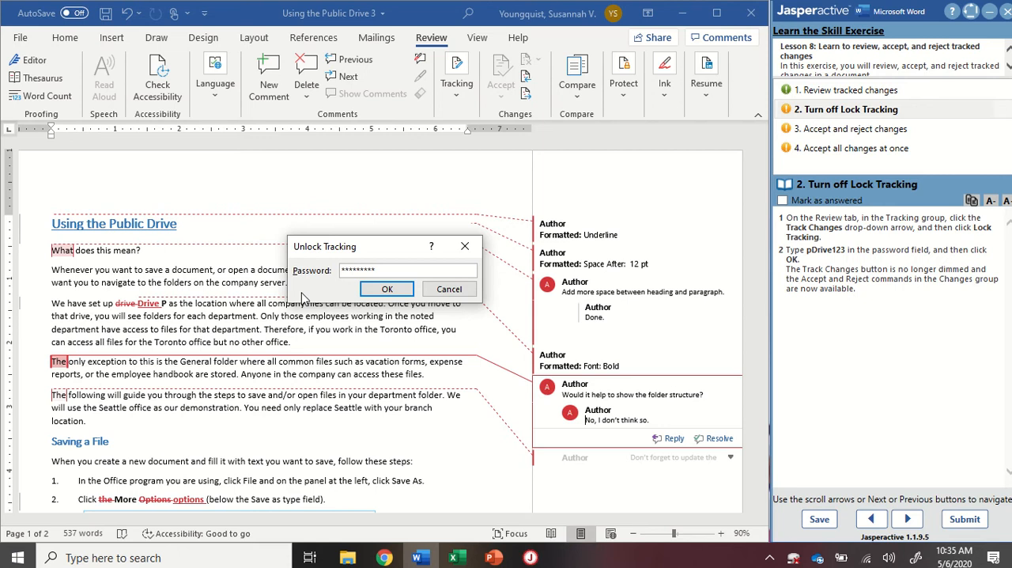
{"action": "left_click", "coordinate": [385, 288]}
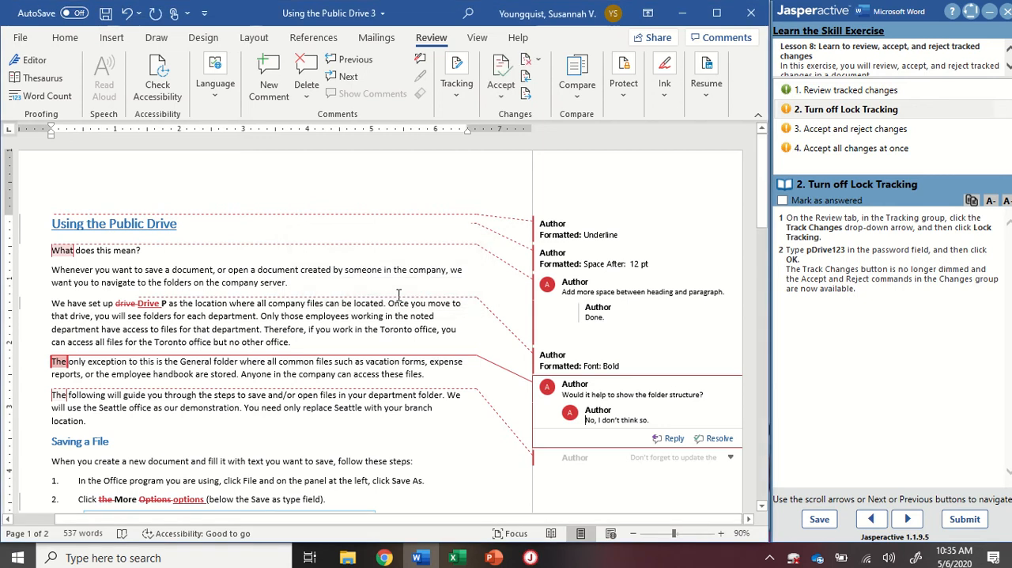
{"action": "left_click", "coordinate": [455, 71]}
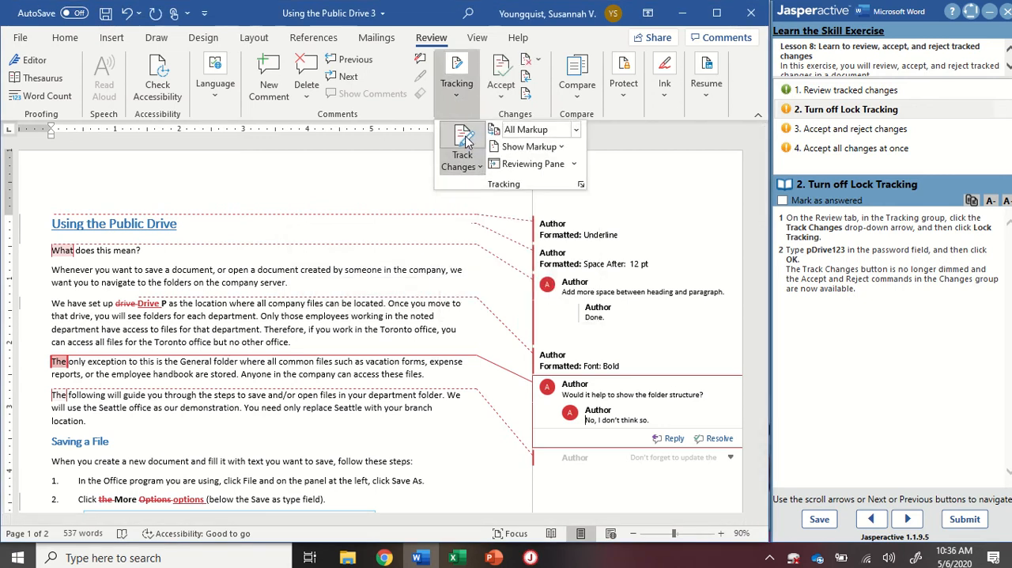
{"action": "mouse_move", "coordinate": [461, 145]}
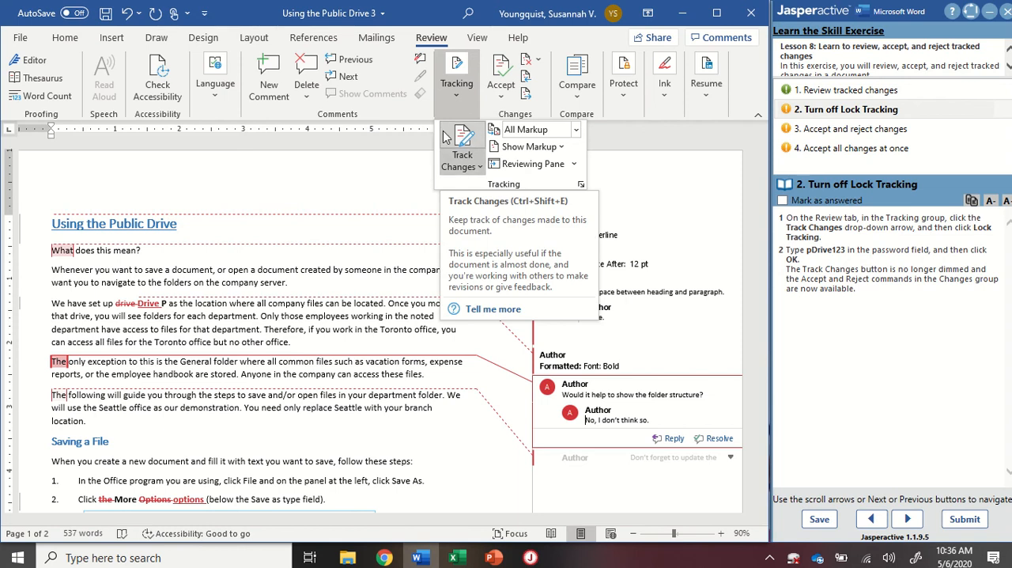
{"action": "mouse_move", "coordinate": [473, 152]}
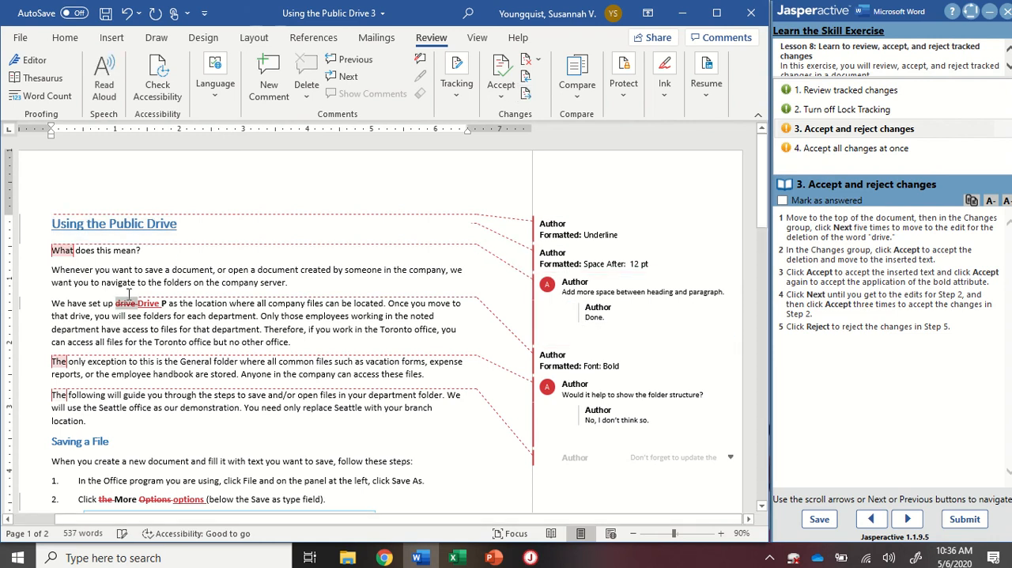
{"action": "mouse_move", "coordinate": [132, 304]}
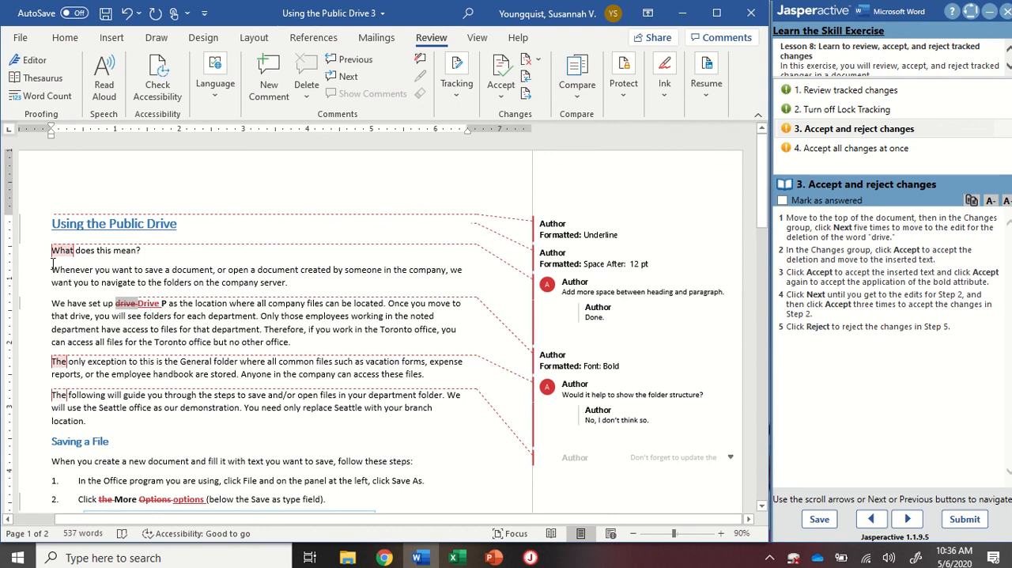
{"action": "mouse_move", "coordinate": [423, 202]}
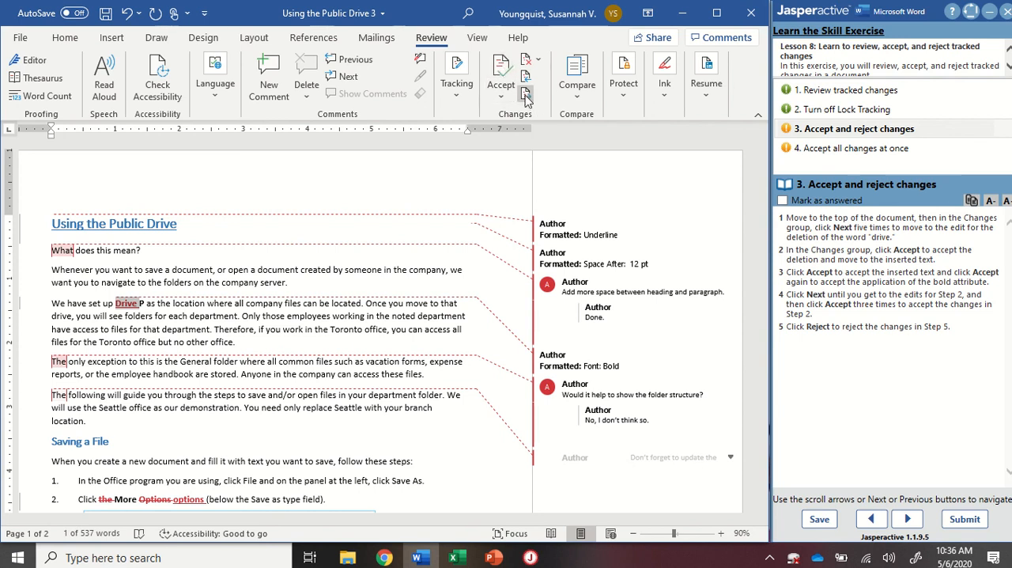
{"action": "mouse_move", "coordinate": [527, 95]}
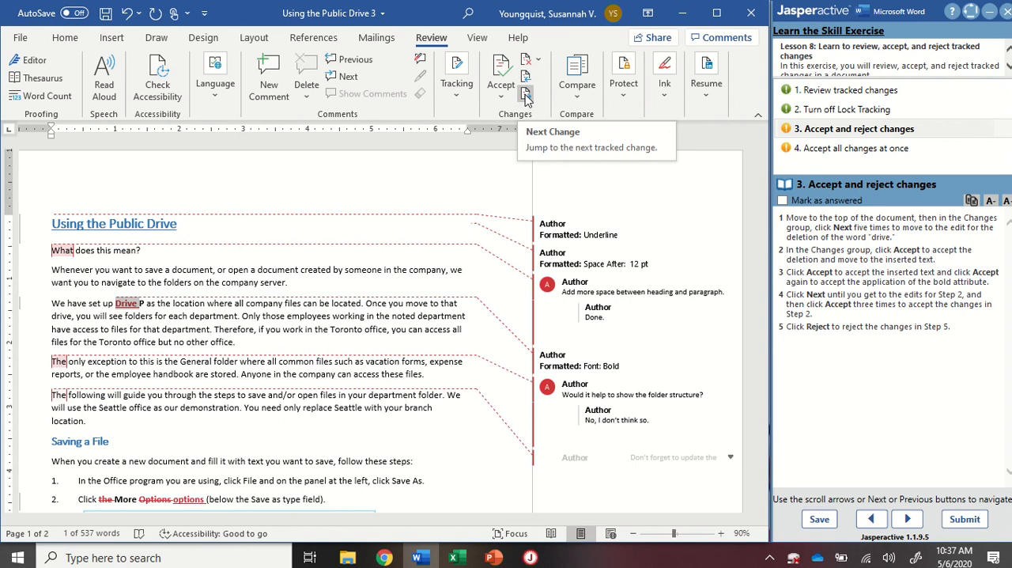
{"action": "mouse_move", "coordinate": [531, 104]}
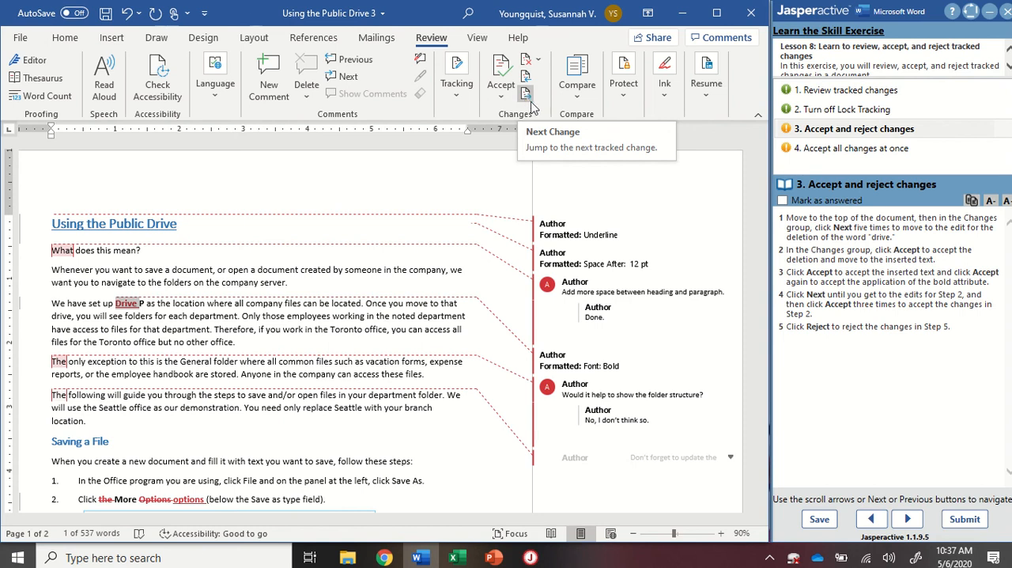
Step: Move to the next tracked change for the Drive P and More options edits and mark the step answered
{"action": "left_click", "coordinate": [525, 93]}
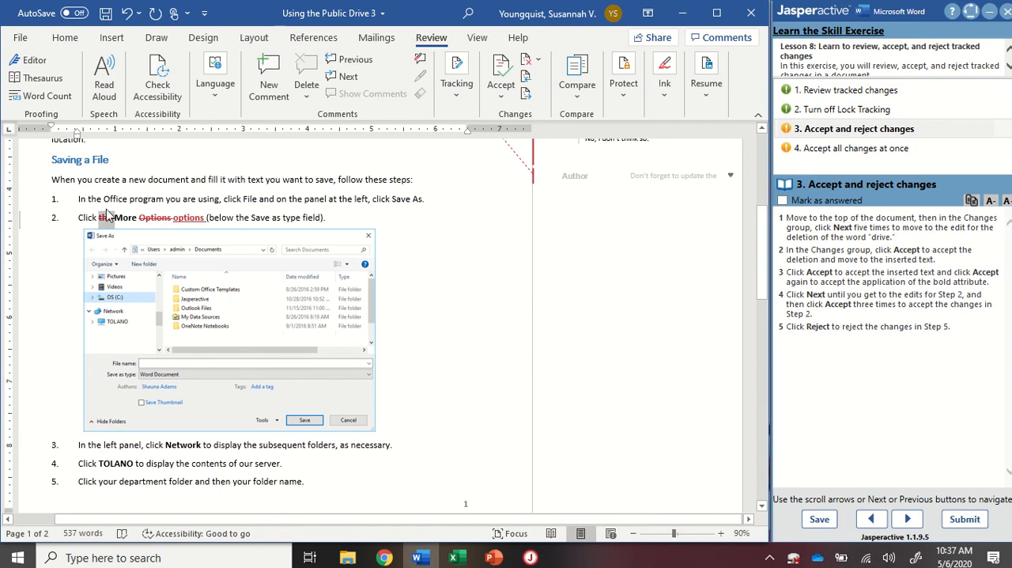
{"action": "mouse_move", "coordinate": [291, 409]}
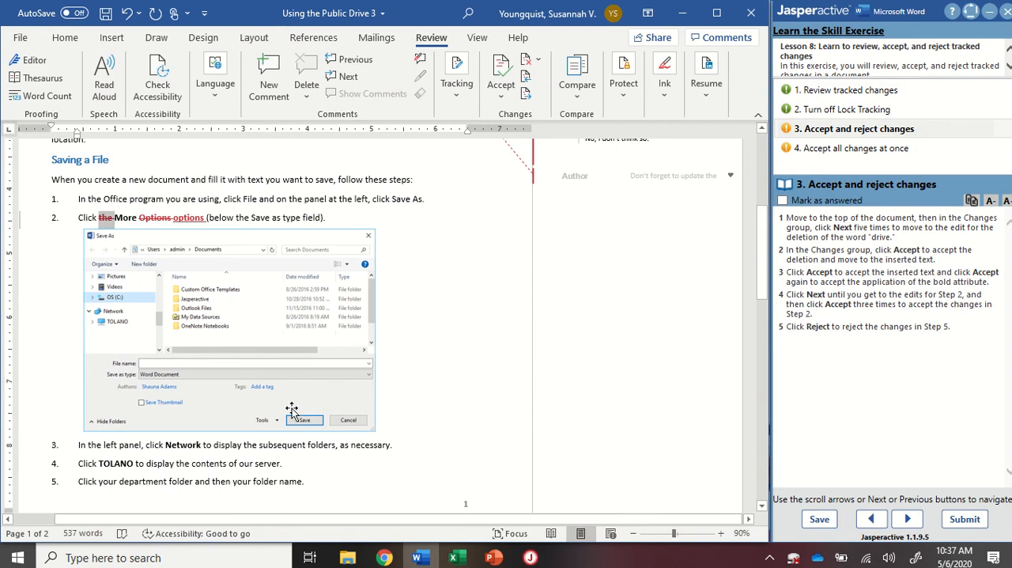
{"action": "mouse_move", "coordinate": [499, 66]}
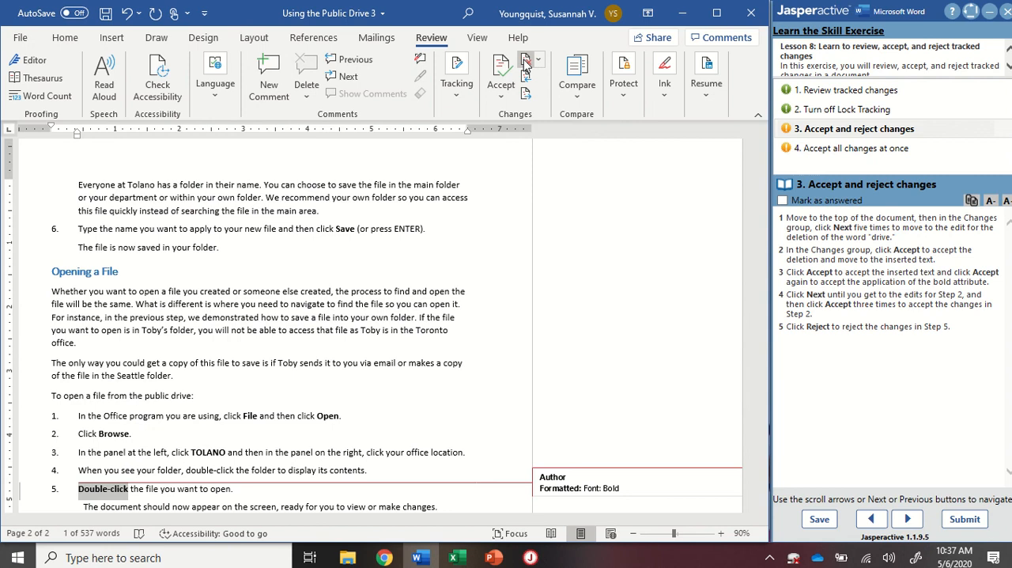
{"action": "mouse_move", "coordinate": [525, 63]}
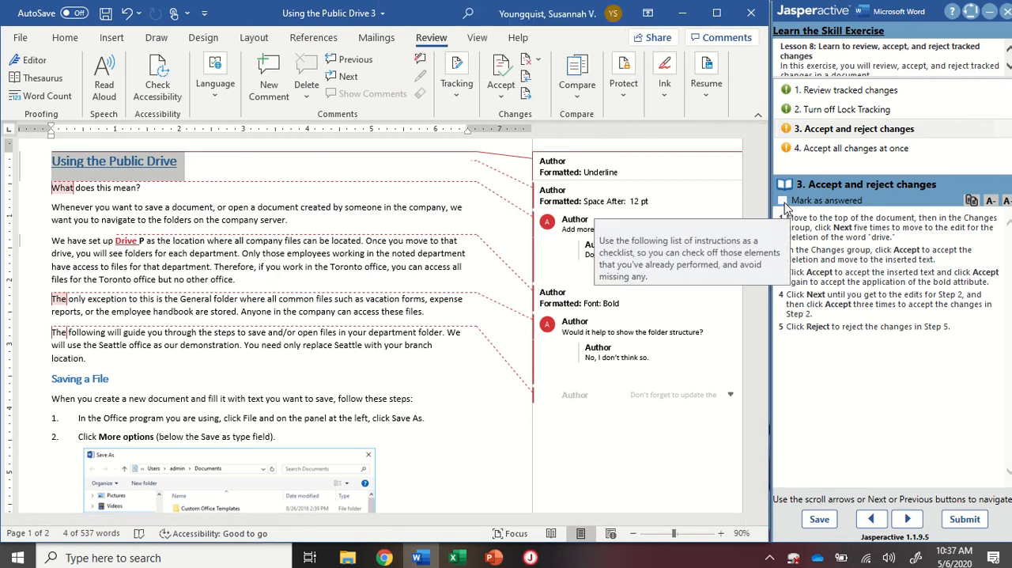
{"action": "left_click", "coordinate": [781, 199]}
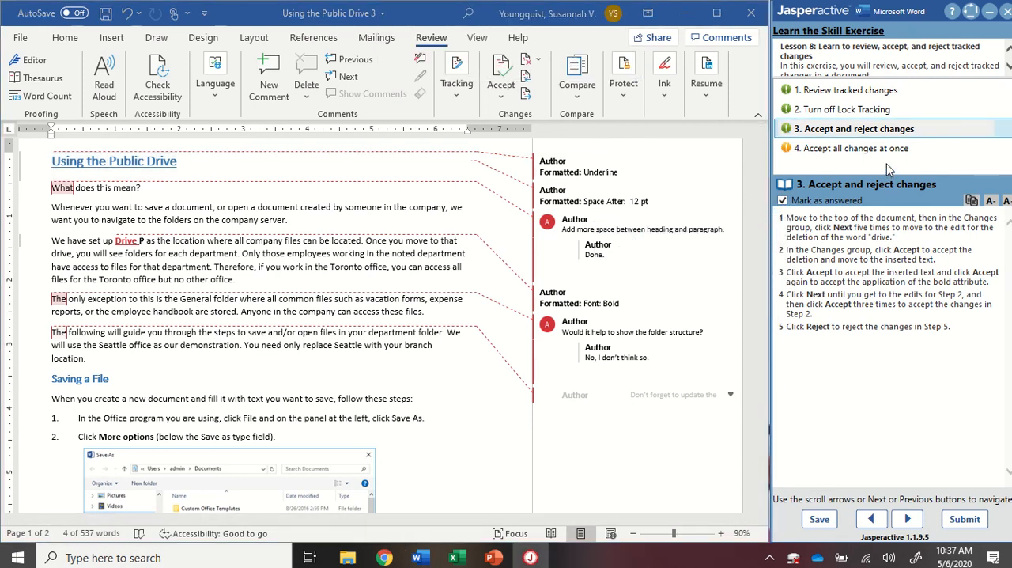
Step: Select step 4, accept all remaining changes so only comments remain, and go to the File view
{"action": "left_click", "coordinate": [908, 519]}
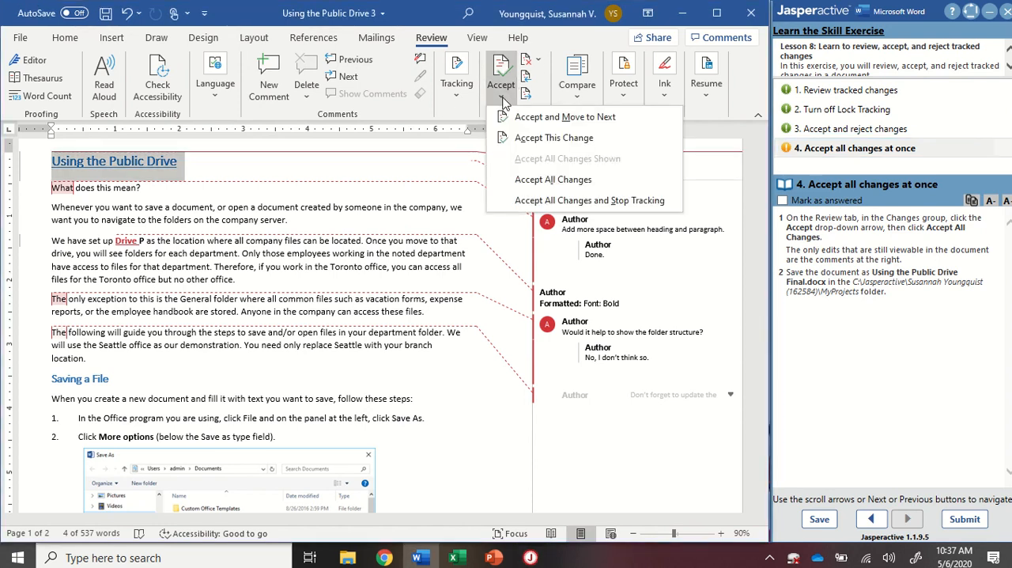
{"action": "mouse_move", "coordinate": [577, 161]}
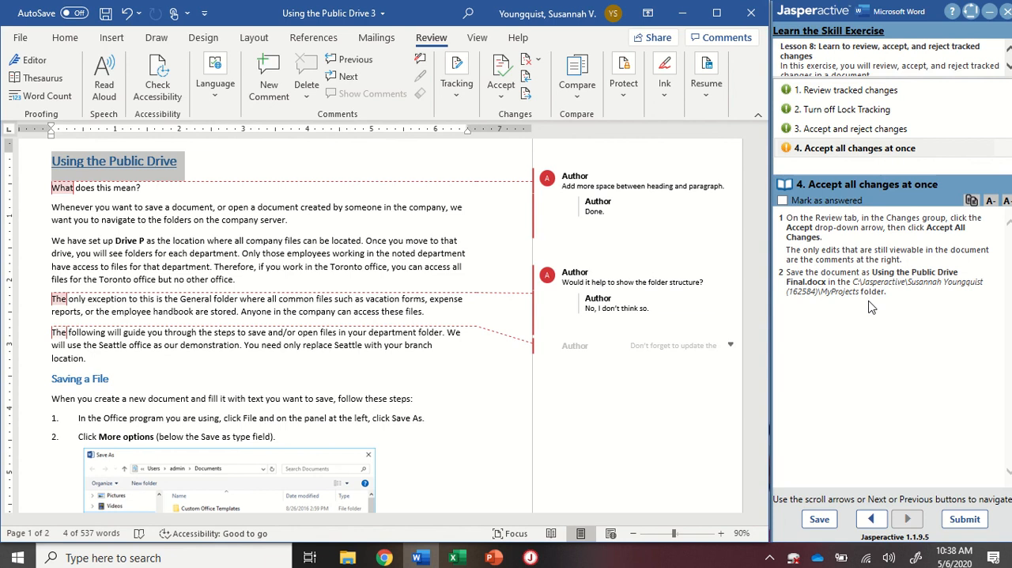
{"action": "mouse_move", "coordinate": [848, 272]}
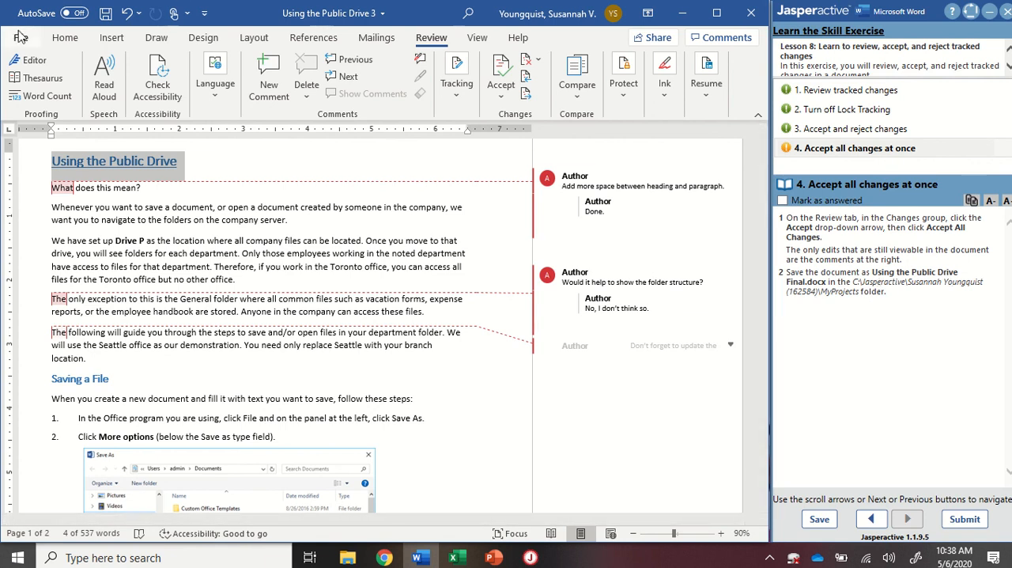
{"action": "left_click", "coordinate": [22, 38]}
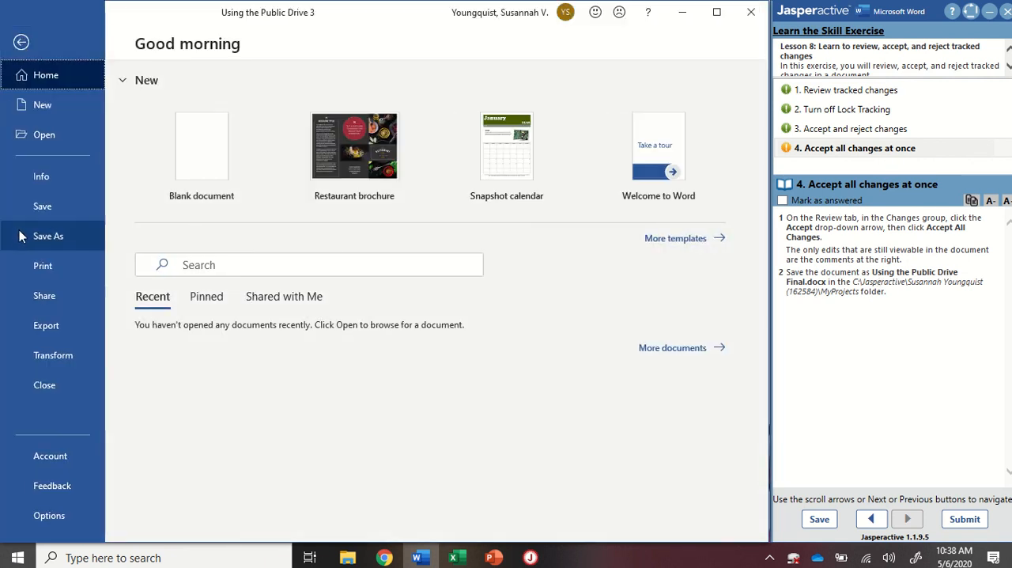
Step: Save the document as Using the Public Drive Final in MyProjects and submit the exercise
{"action": "left_click", "coordinate": [48, 236]}
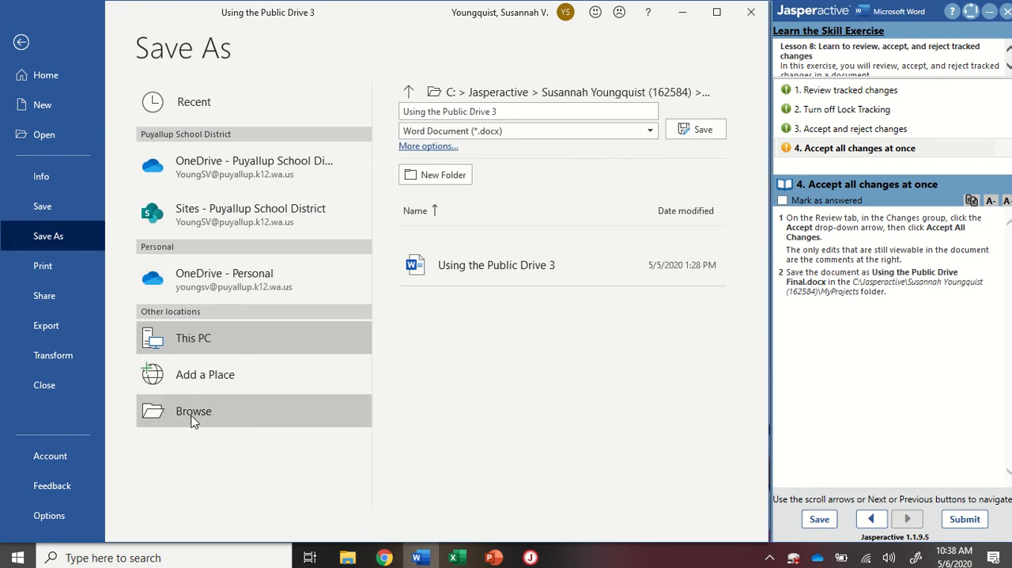
{"action": "left_click", "coordinate": [193, 411]}
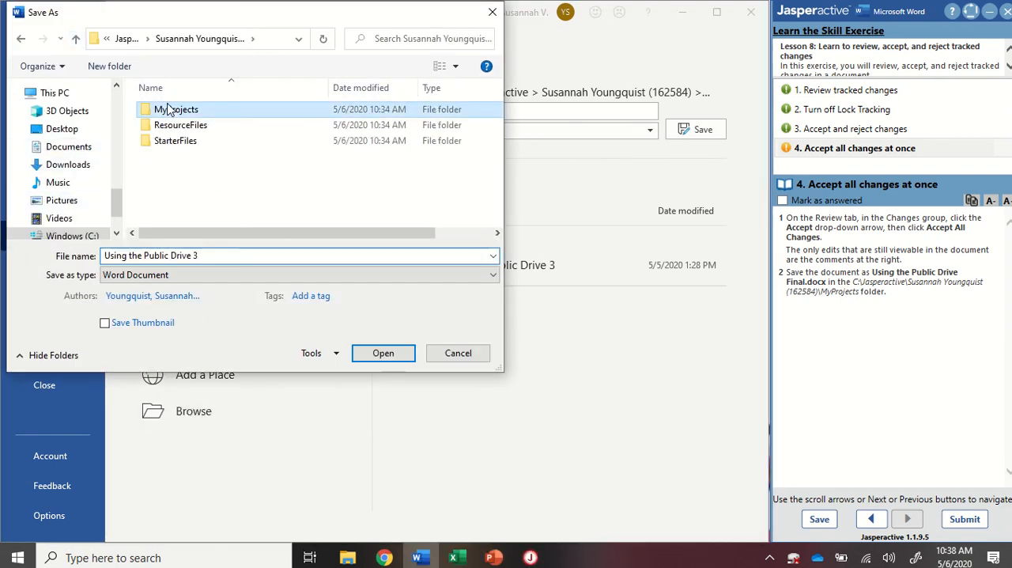
{"action": "double_click", "coordinate": [175, 109]}
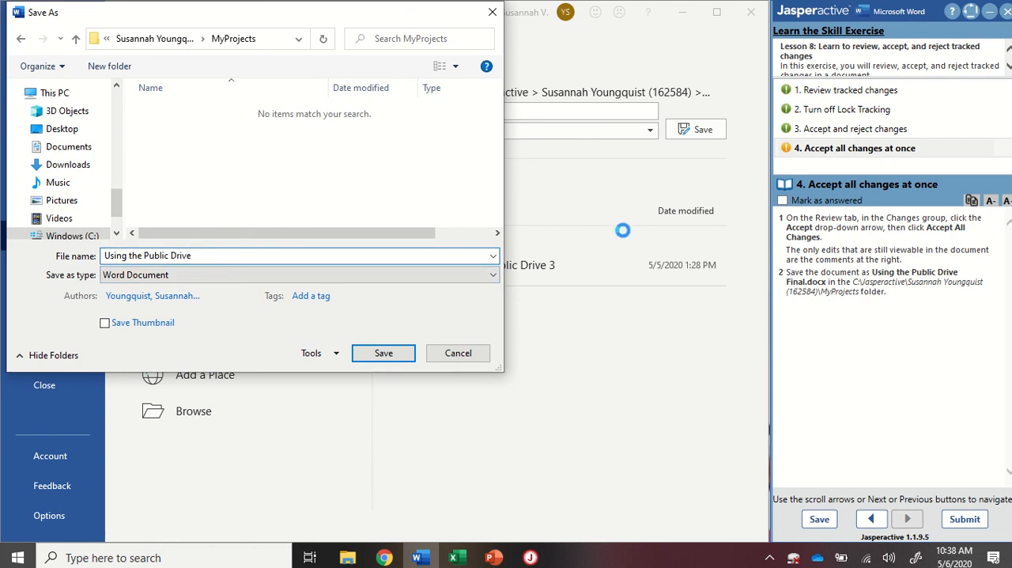
{"action": "type", "text": "Final"}
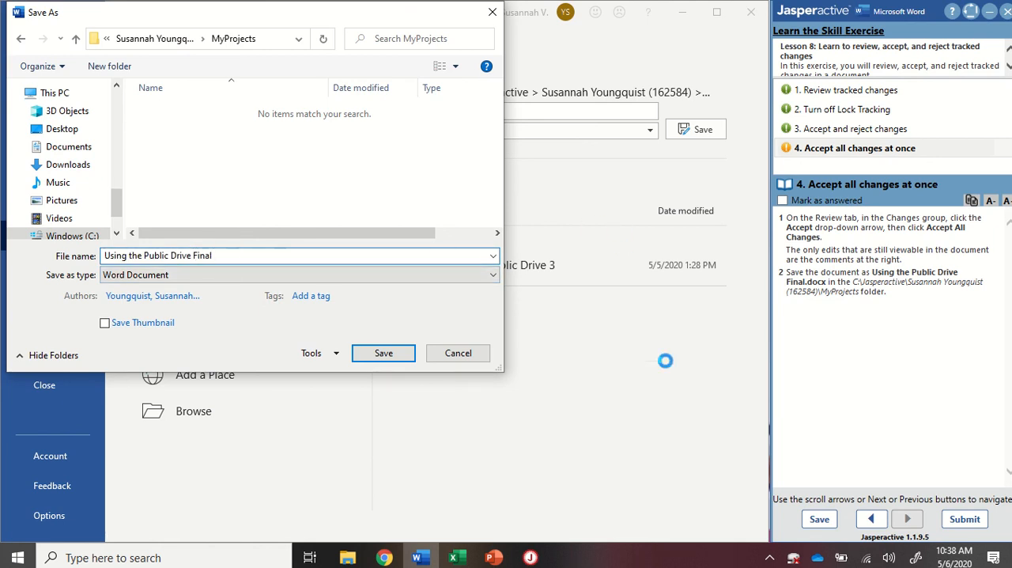
{"action": "left_click", "coordinate": [383, 352]}
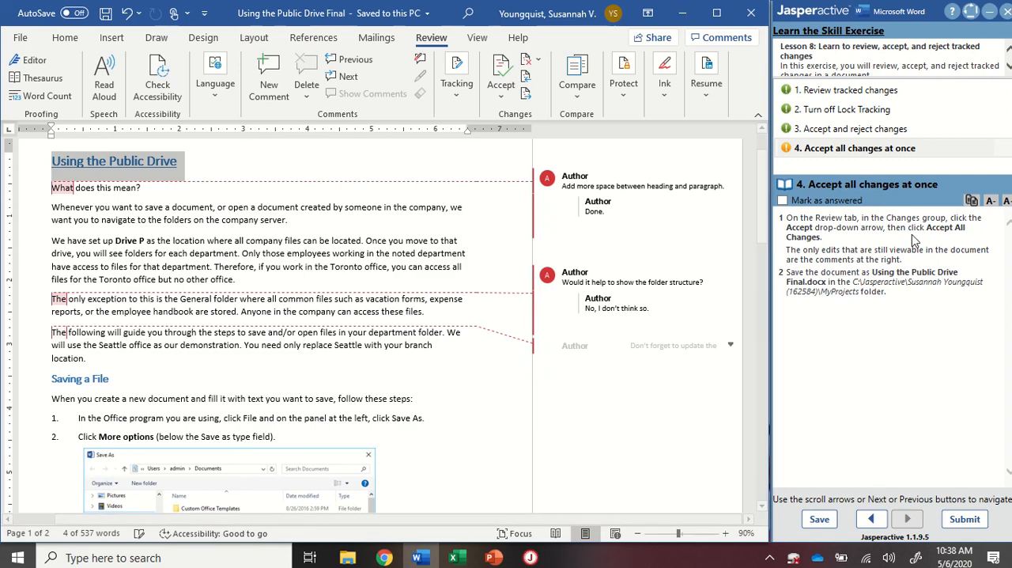
{"action": "left_click", "coordinate": [783, 200]}
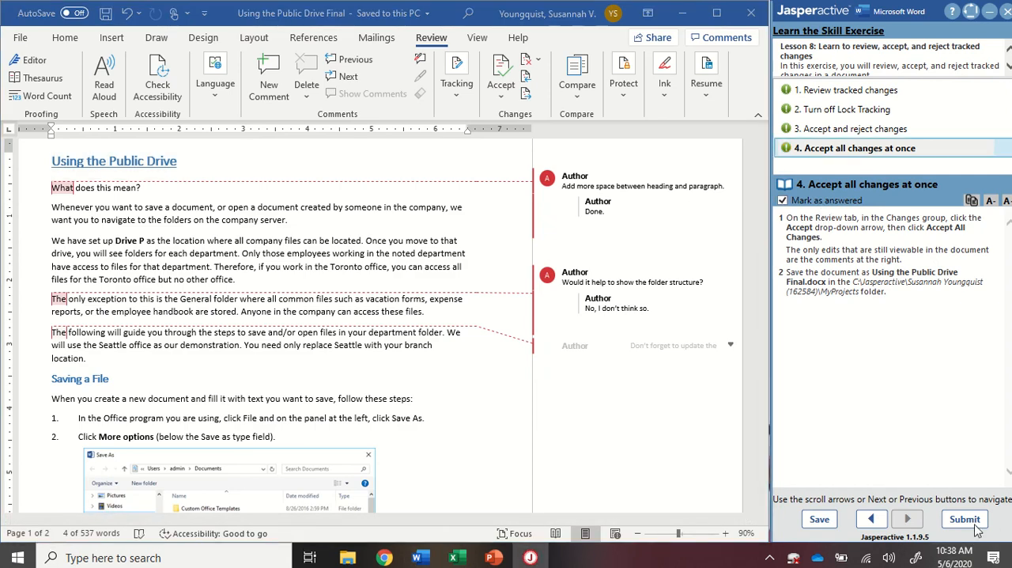